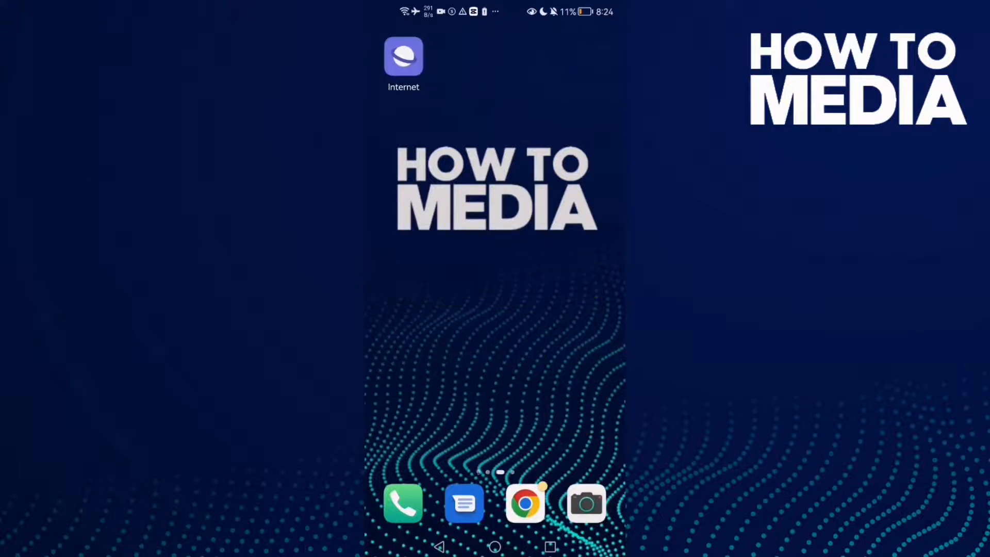
# - Launch Samsung Internet from the home screen and open its Settings from the main menu
pyautogui.click(403, 57)
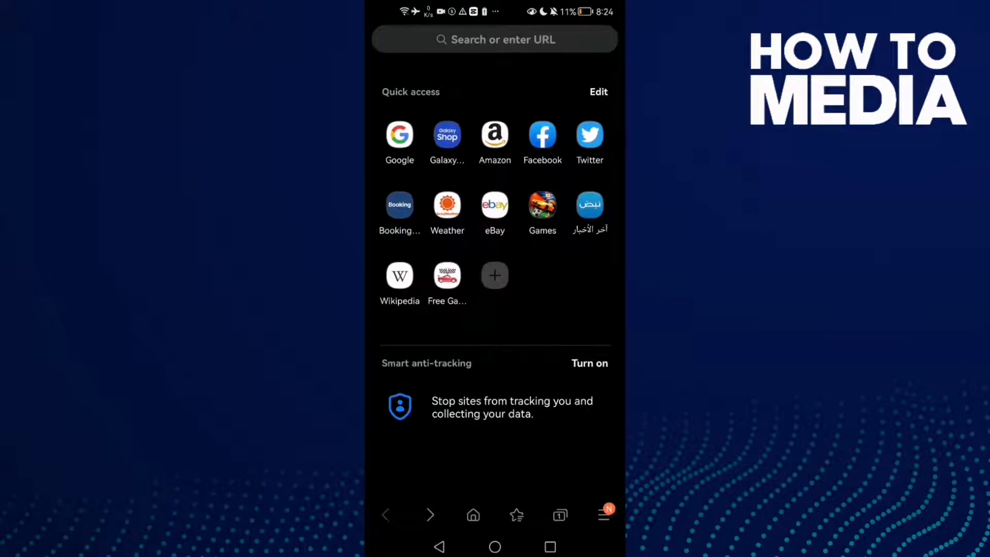
pyautogui.click(602, 515)
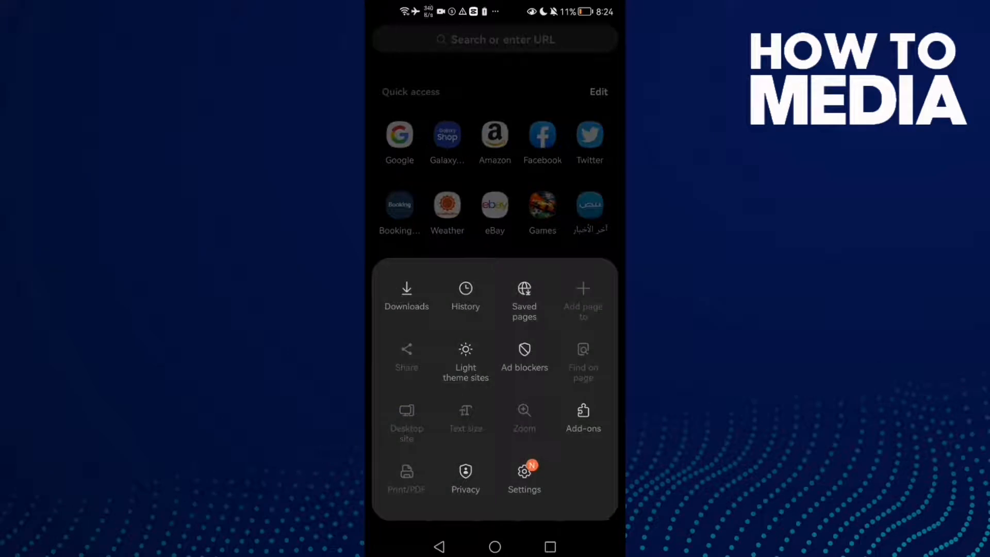
pyautogui.click(524, 472)
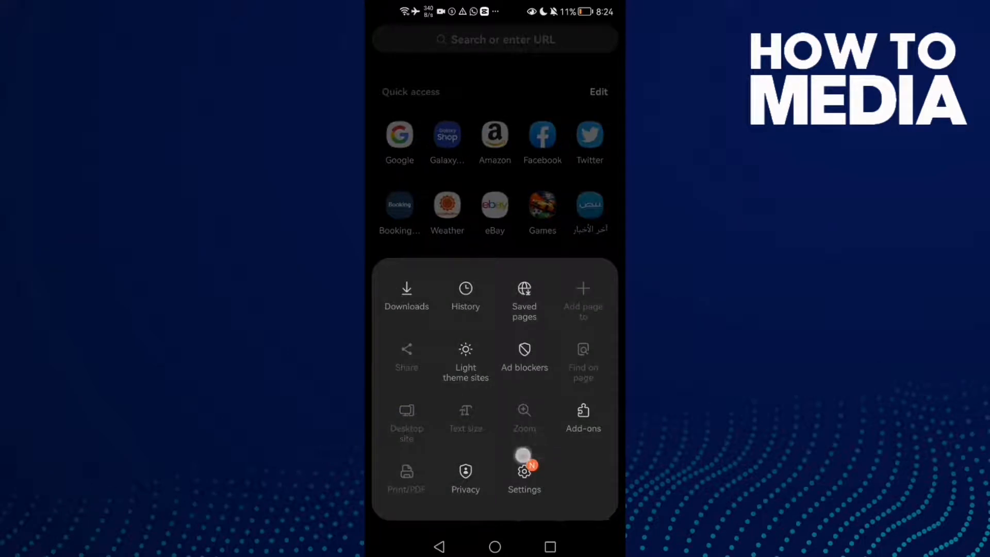
pyautogui.click(524, 478)
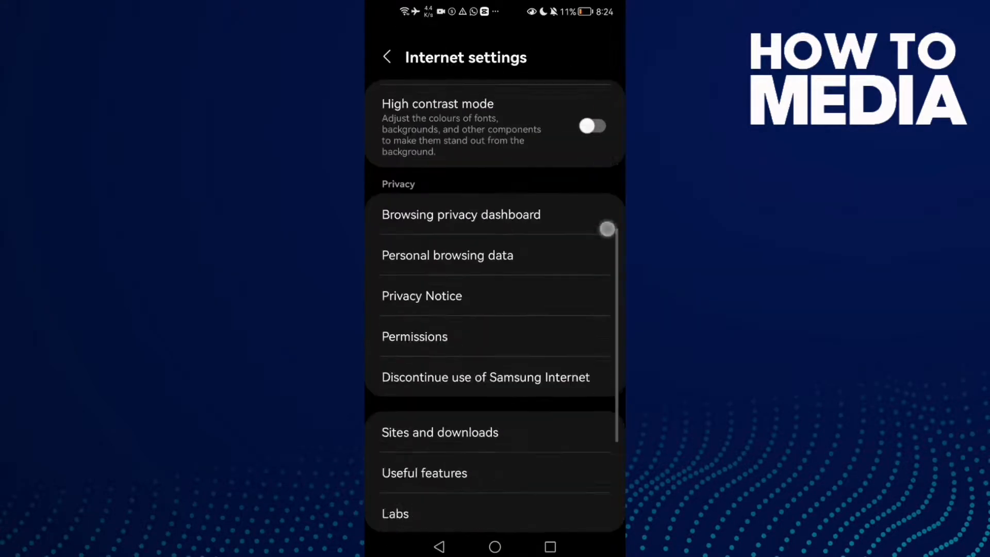
# - Scroll the Internet settings and go to Sites and downloads
pyautogui.scroll(3)
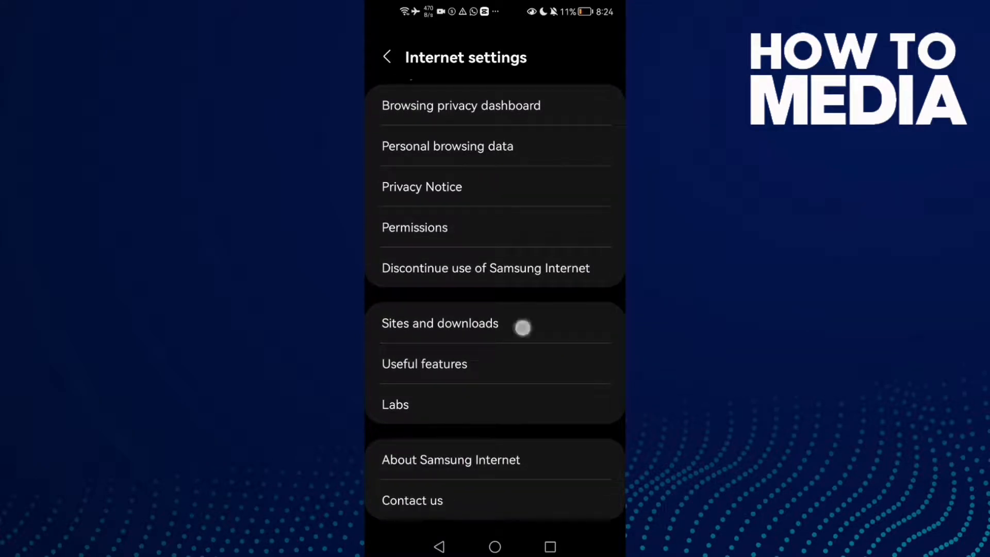
pyautogui.click(439, 324)
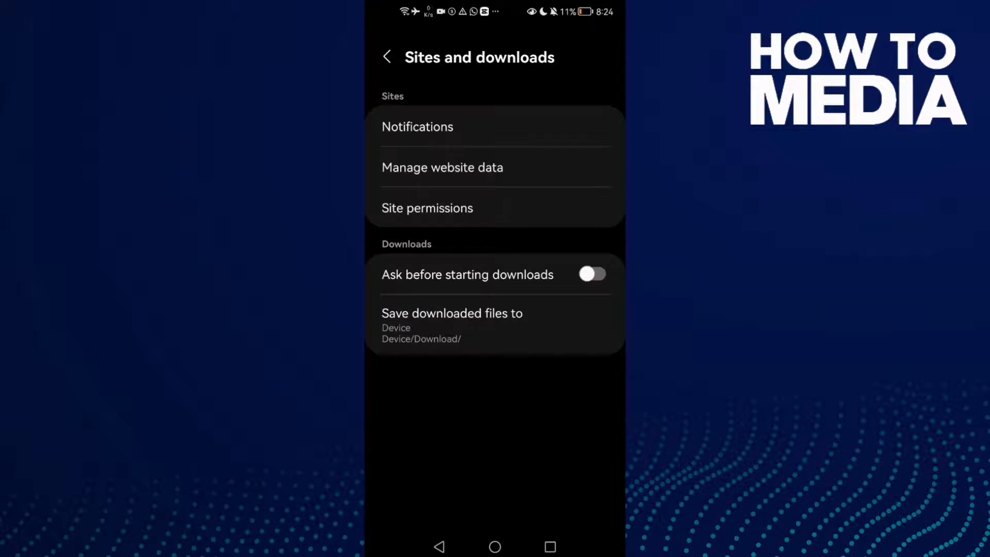
# - Open Manage website data to list the six sites' stored data and sizes
pyautogui.click(441, 167)
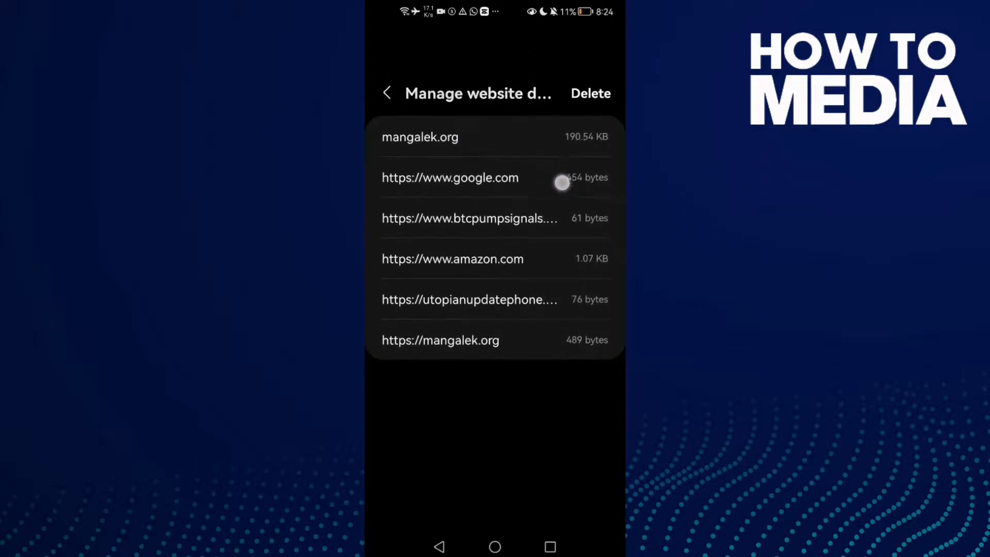
pyautogui.scroll(3)
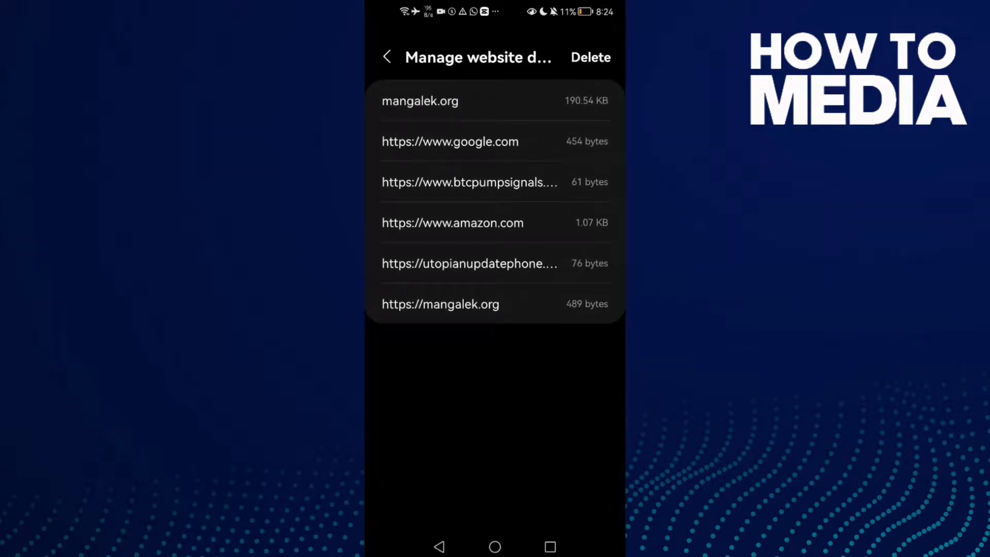